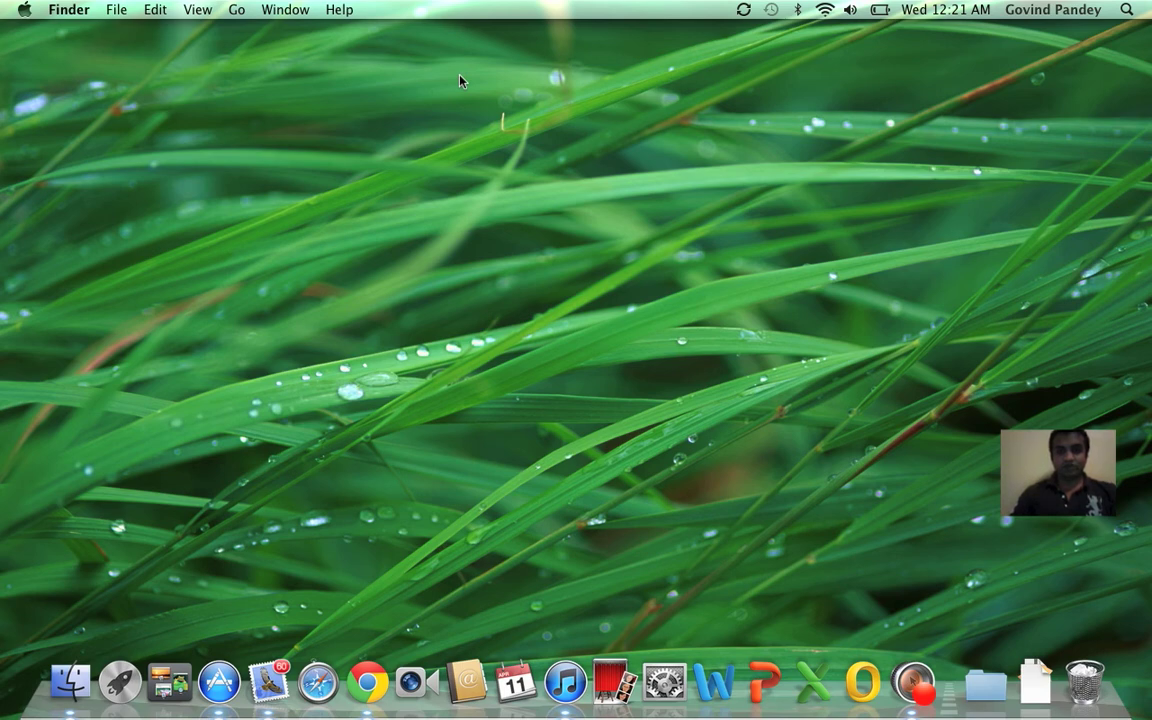
pyautogui.moveTo(1004, 67)
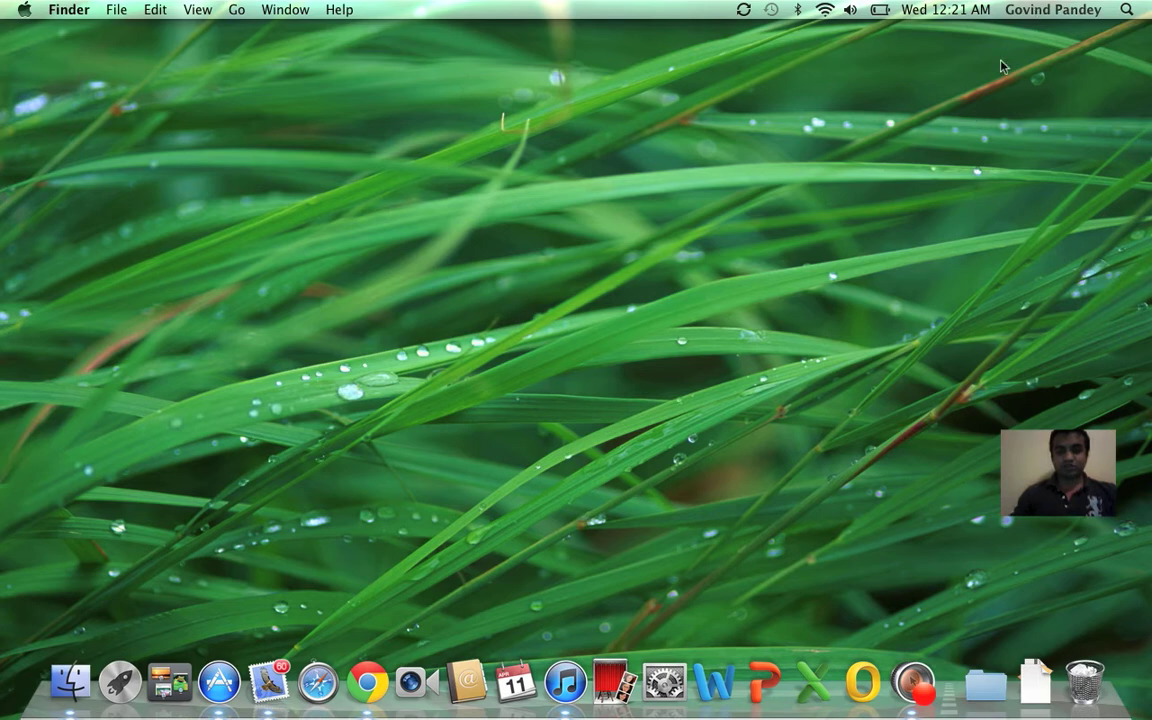
pyautogui.moveTo(1025, 200)
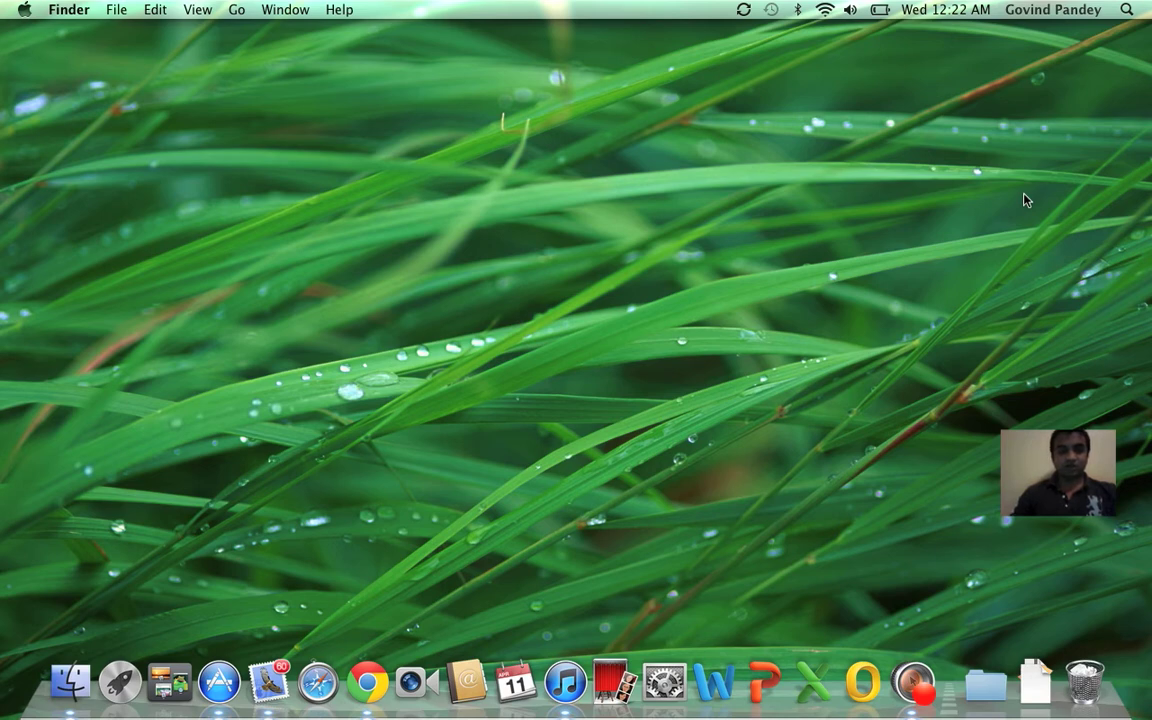
pyautogui.moveTo(1017, 80)
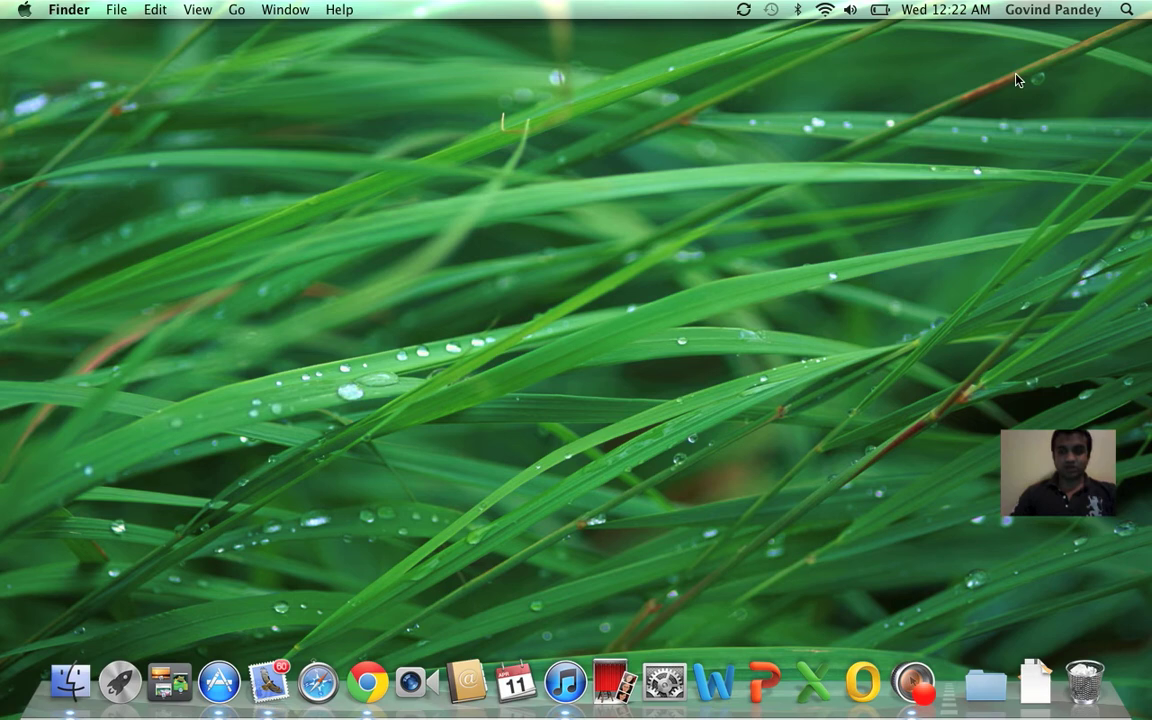
pyautogui.moveTo(1008, 158)
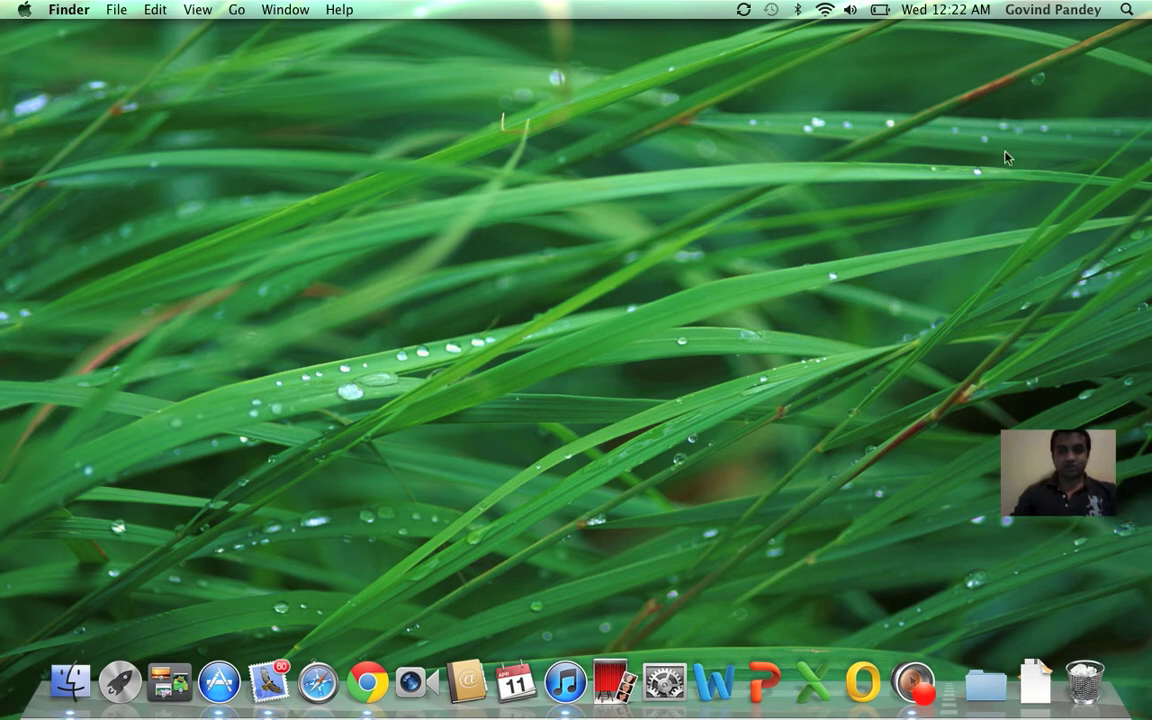
pyautogui.moveTo(70, 680)
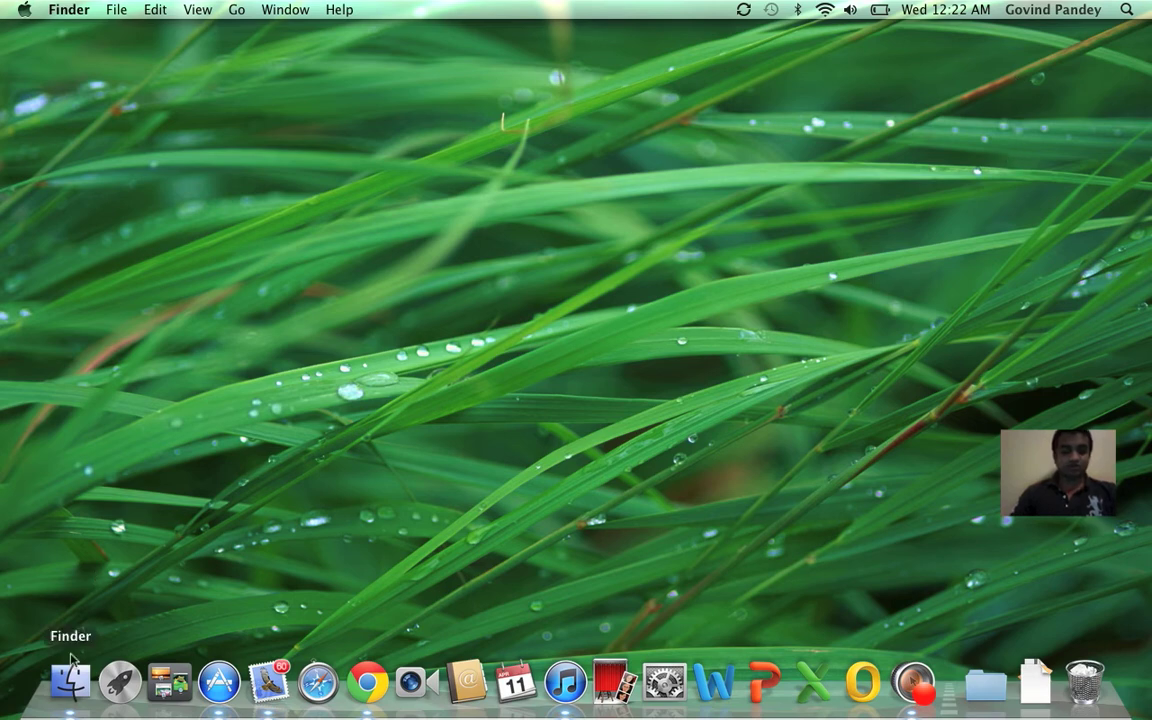
# Step: Open a Finder window on All My Files and show the Finder menu
pyautogui.click(69, 683)
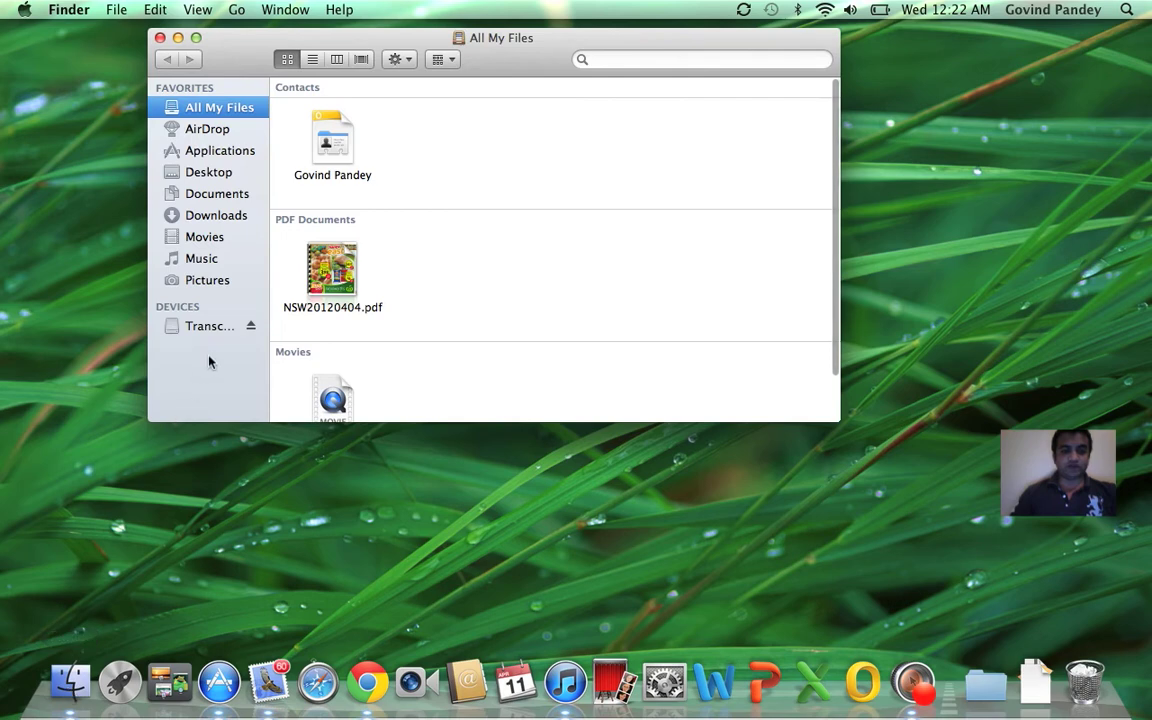
pyautogui.moveTo(202, 334)
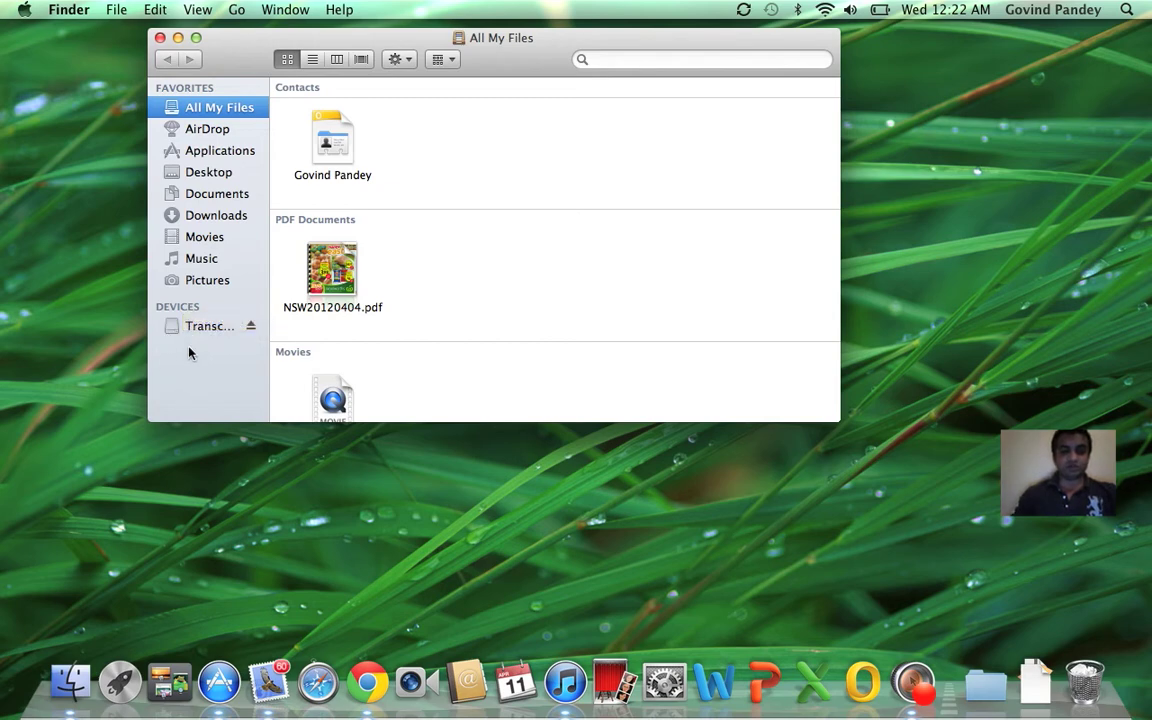
pyautogui.moveTo(197, 368)
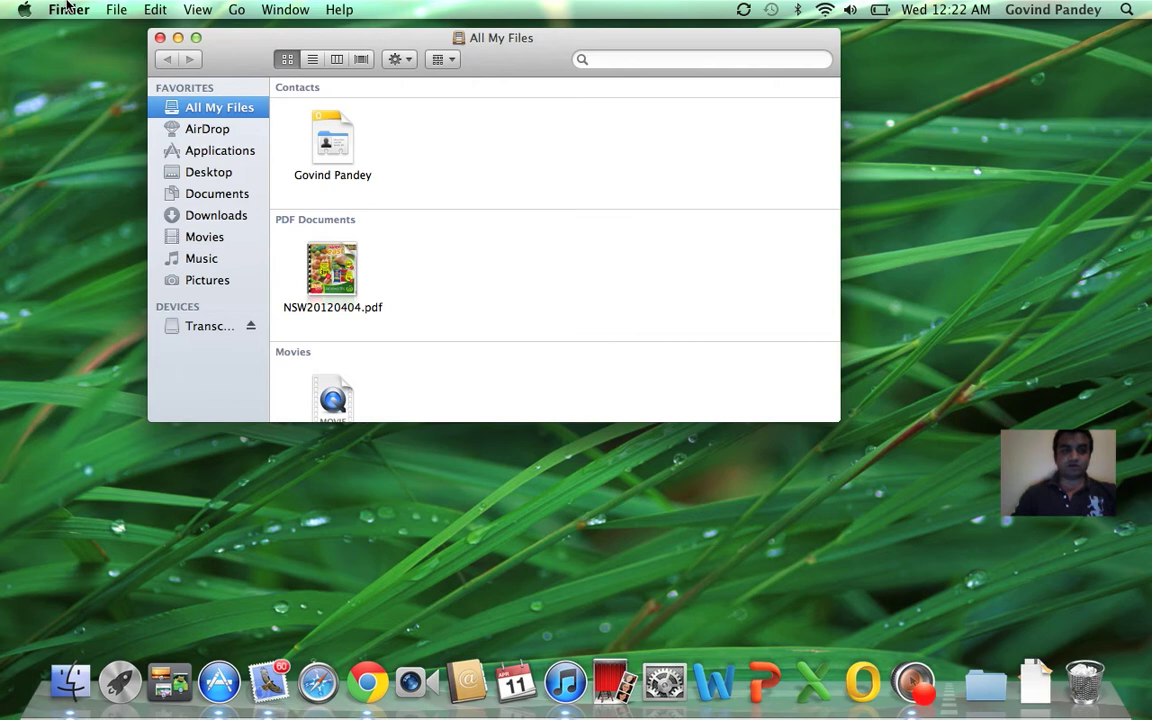
pyautogui.click(69, 9)
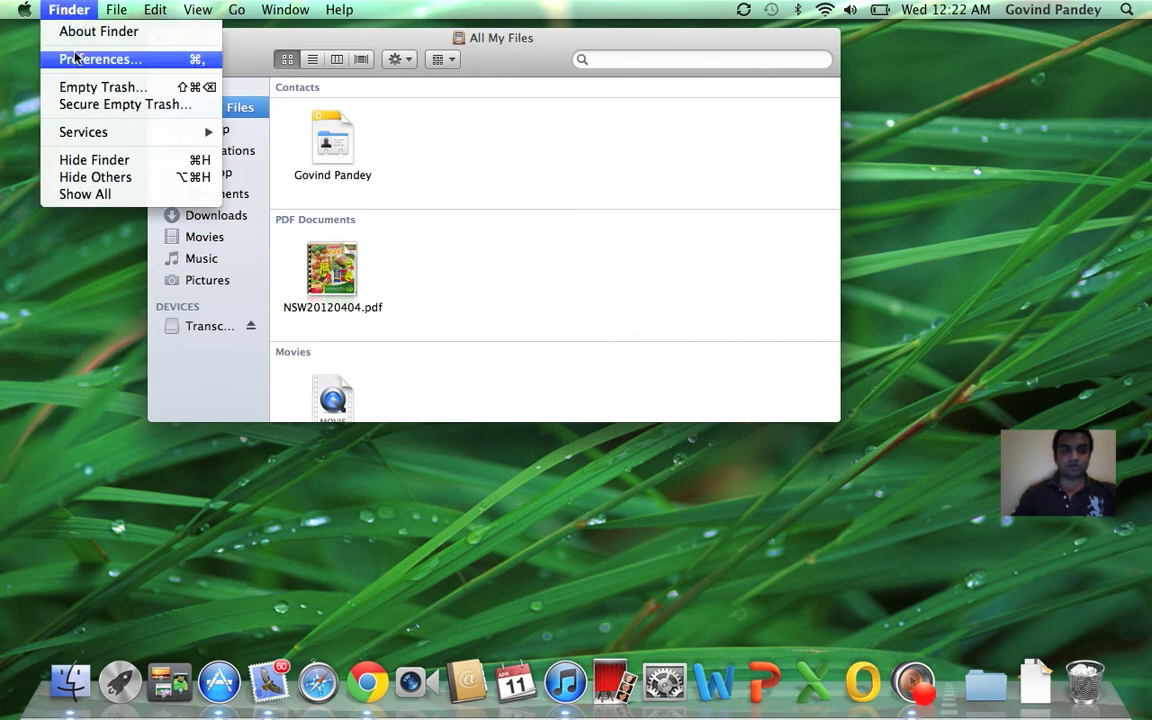
# Step: In Finder Preferences, show hard disks, external disks, and CDs, DVDs and iPods on the desktop
pyautogui.click(99, 59)
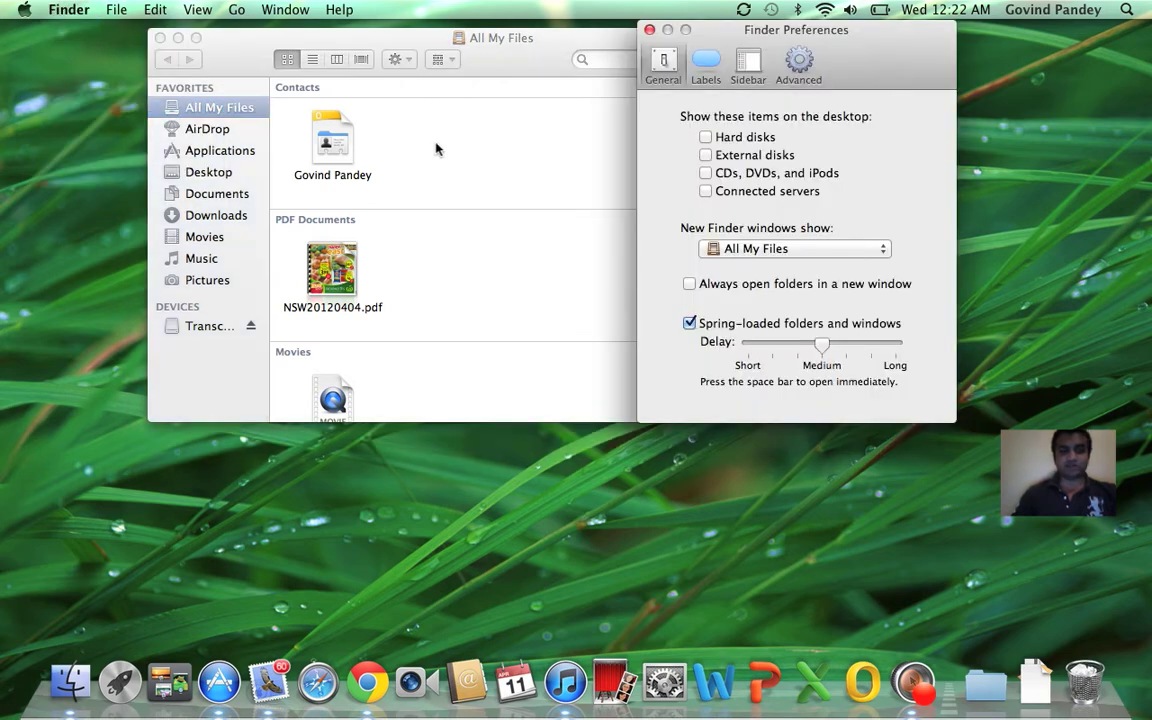
pyautogui.moveTo(650, 175)
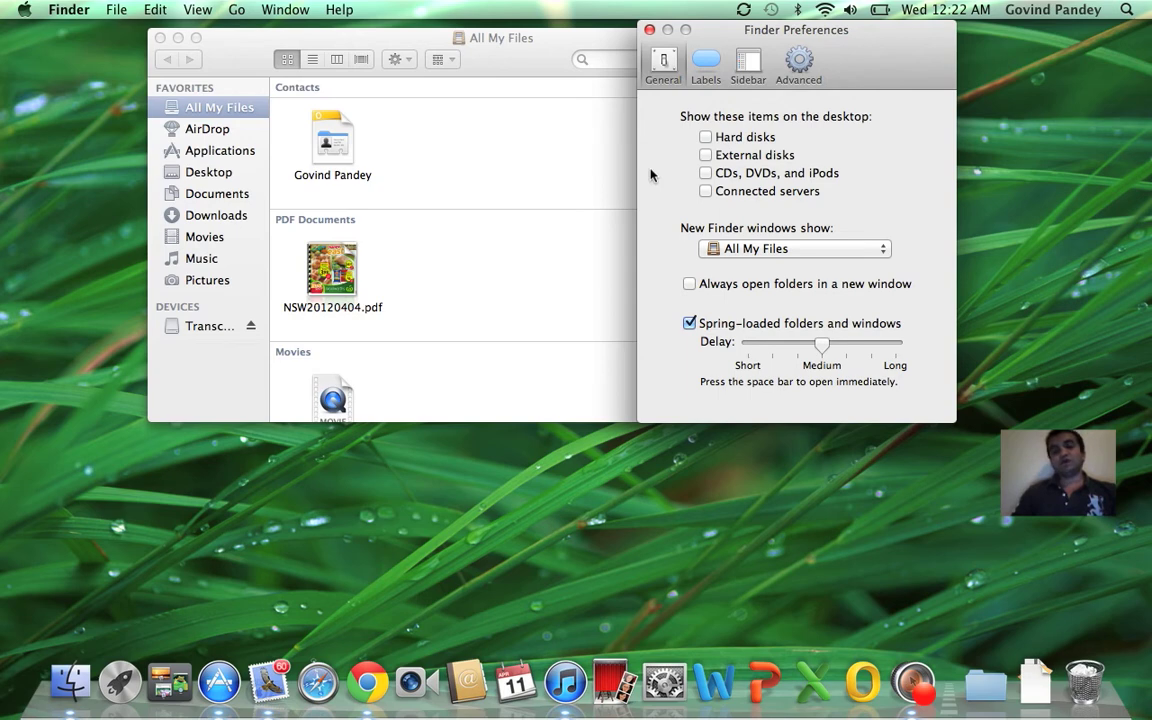
pyautogui.moveTo(1057, 100)
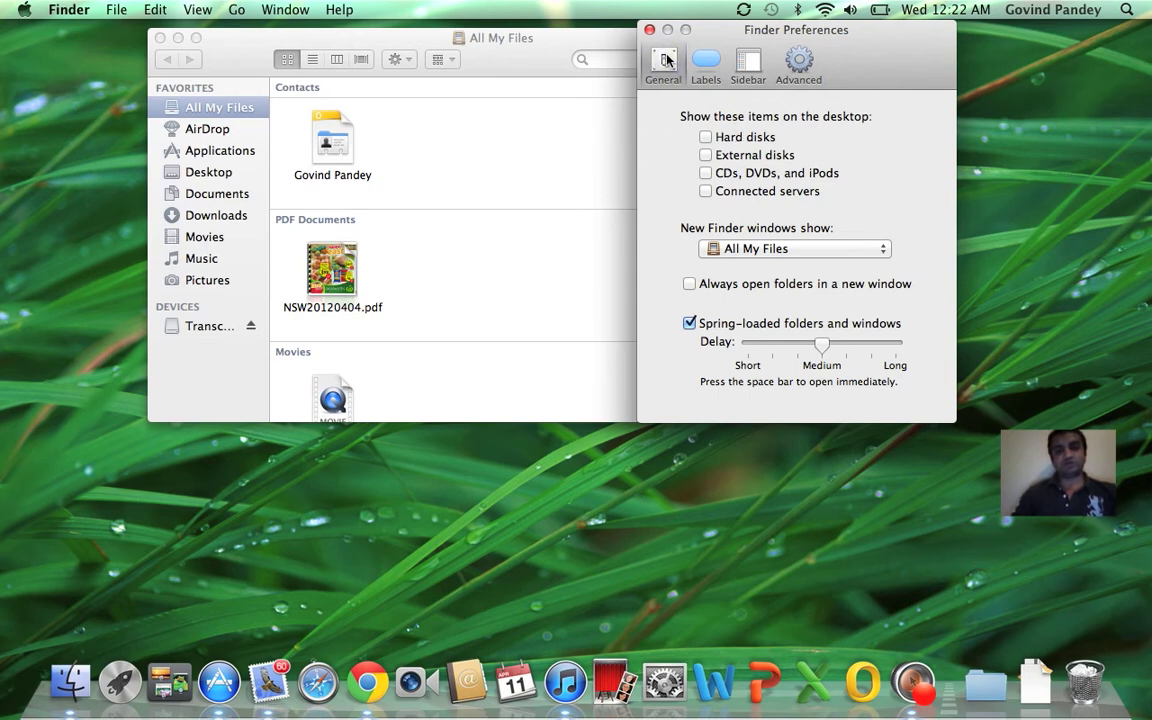
pyautogui.moveTo(683, 124)
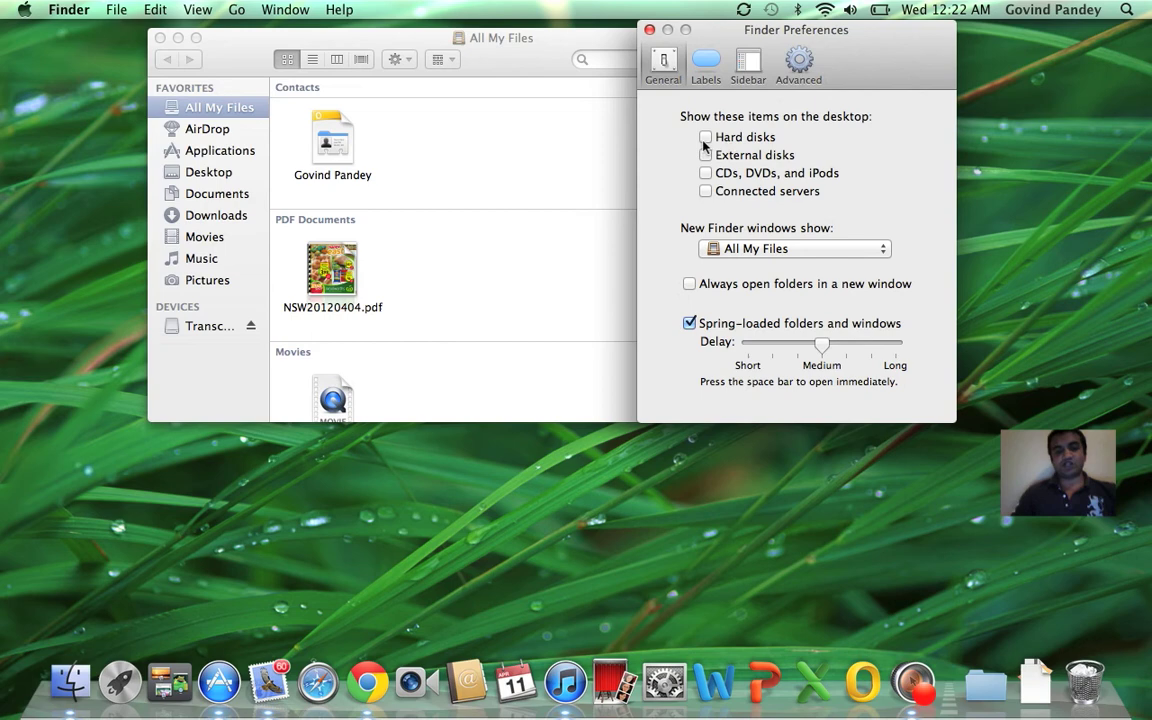
pyautogui.click(706, 137)
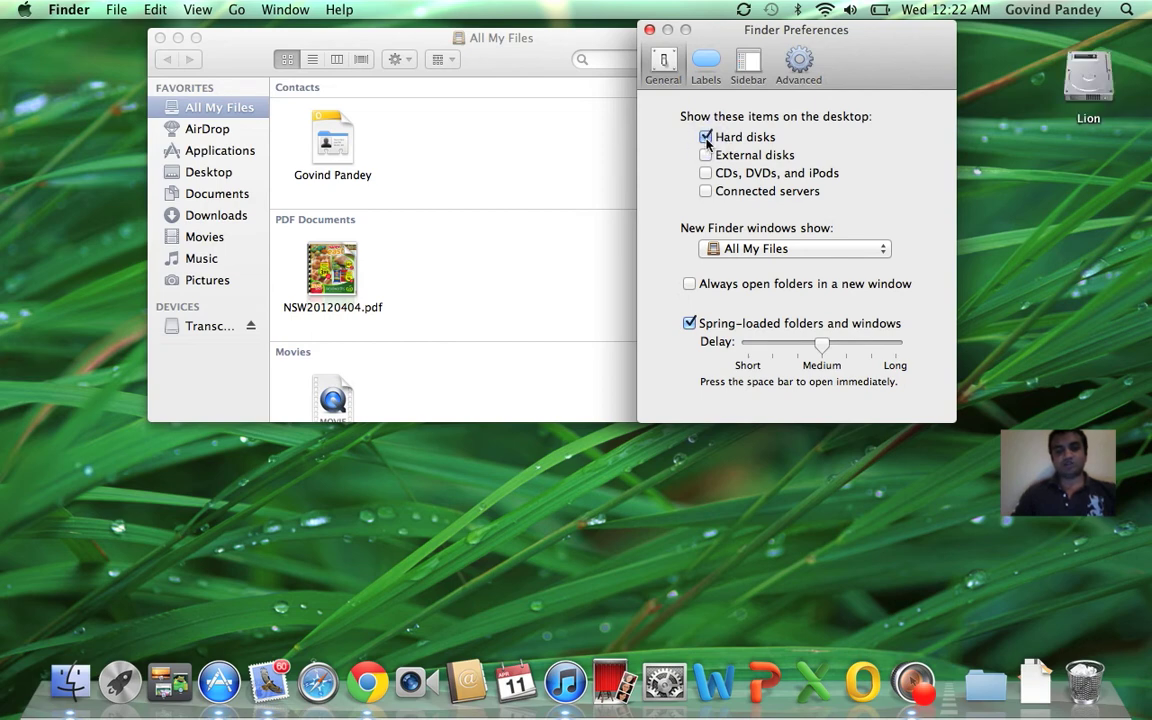
pyautogui.click(706, 155)
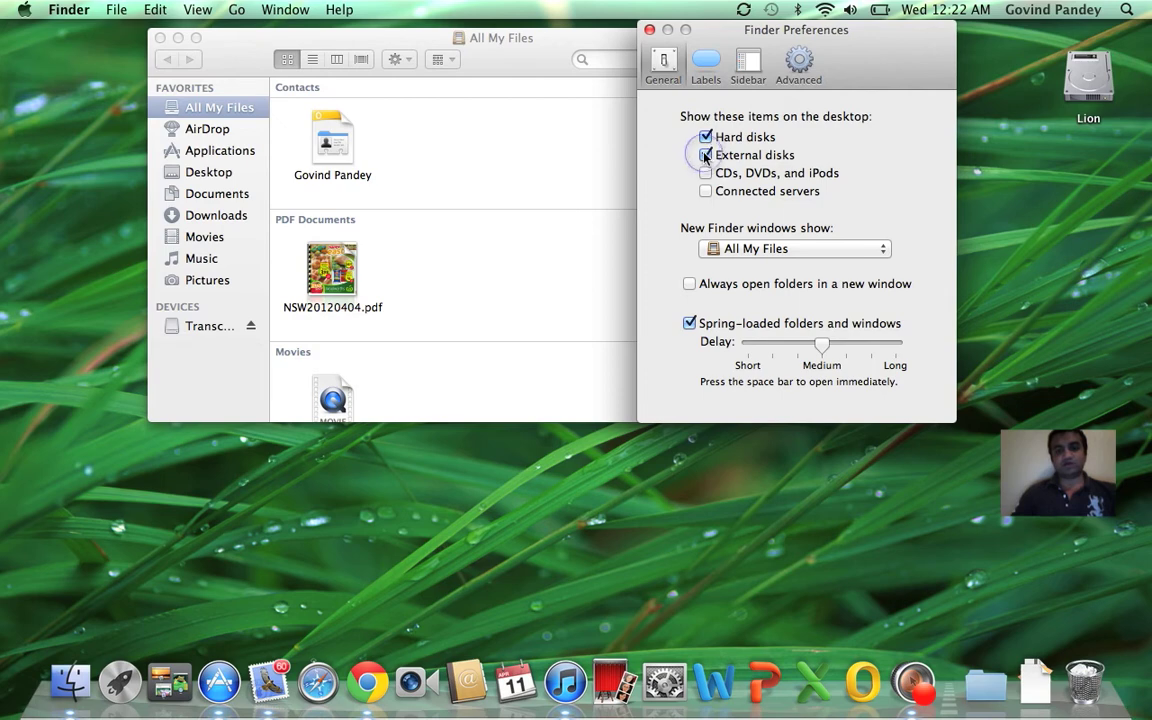
pyautogui.click(706, 155)
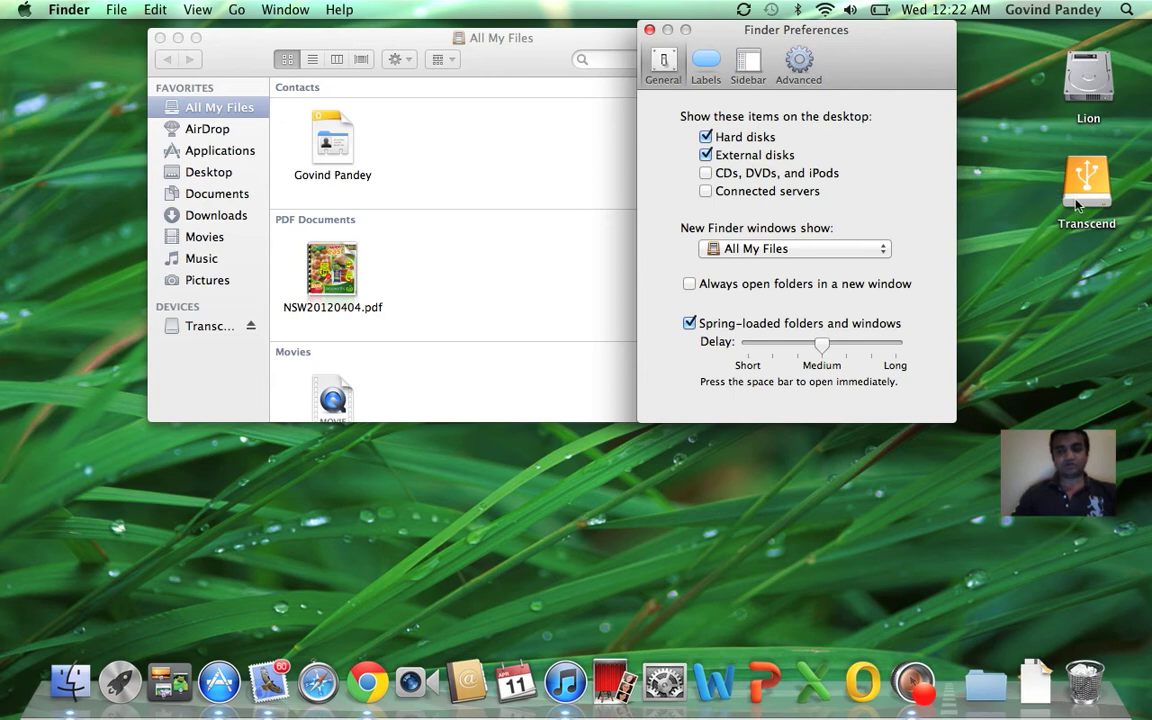
pyautogui.moveTo(693, 200)
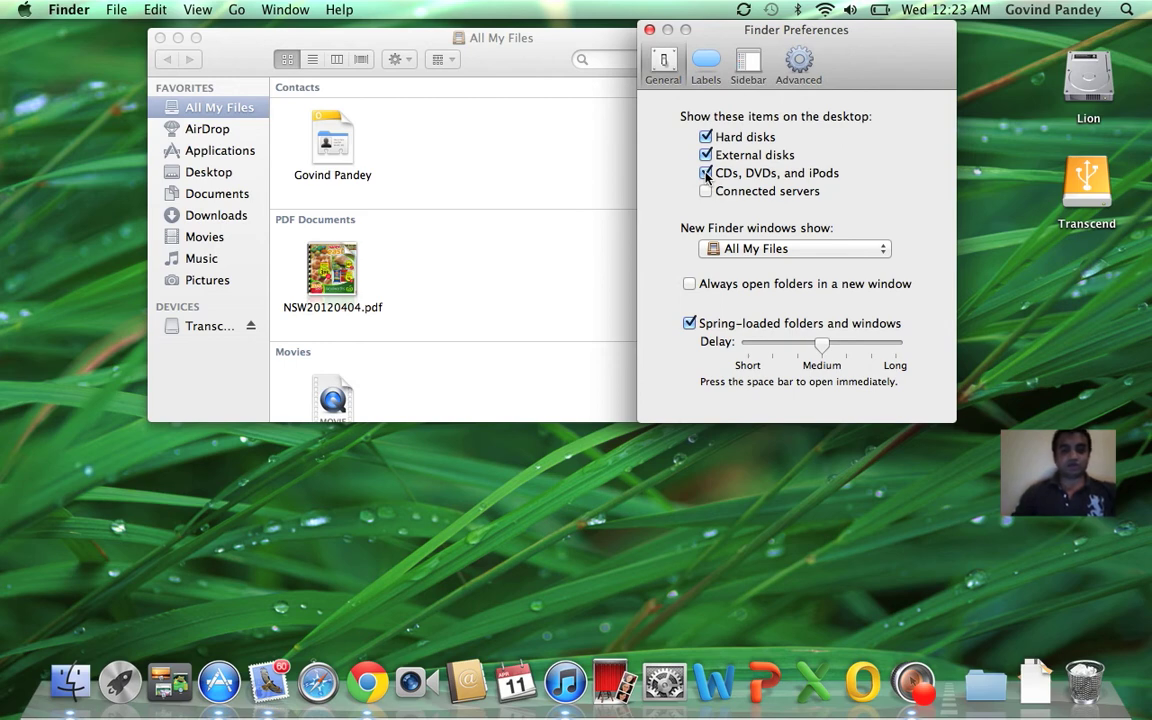
pyautogui.click(705, 173)
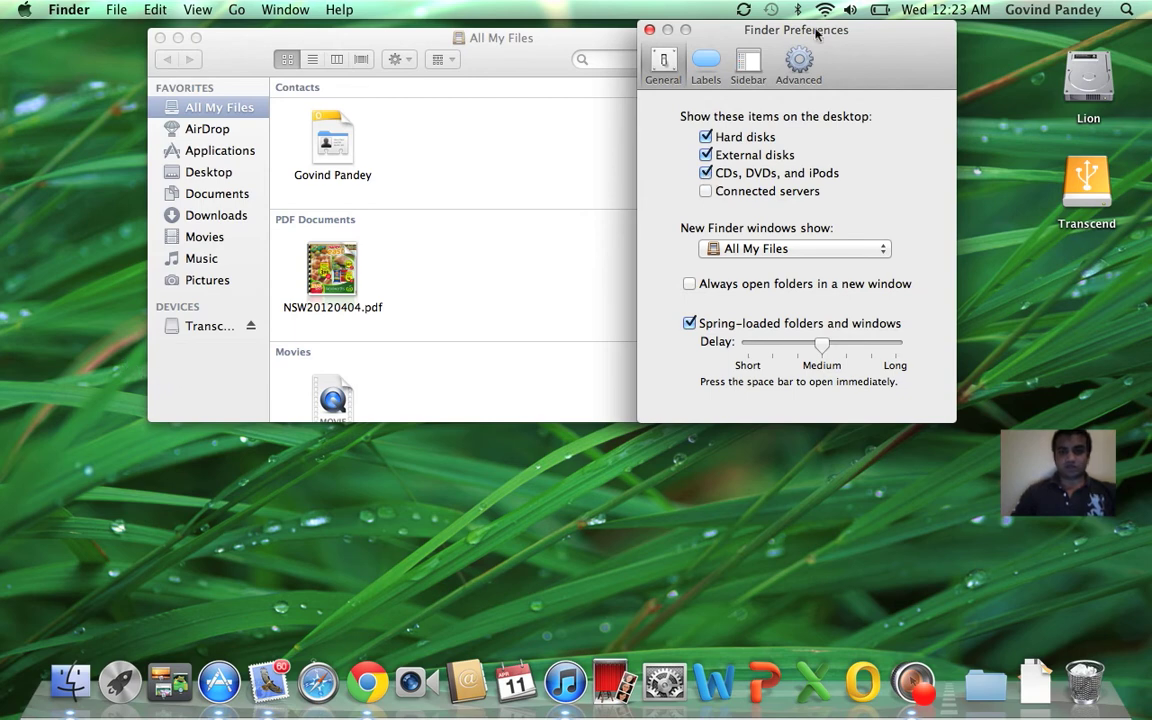
# Step: List hard disks and external disks under Devices in the sidebar preferences
pyautogui.click(748, 62)
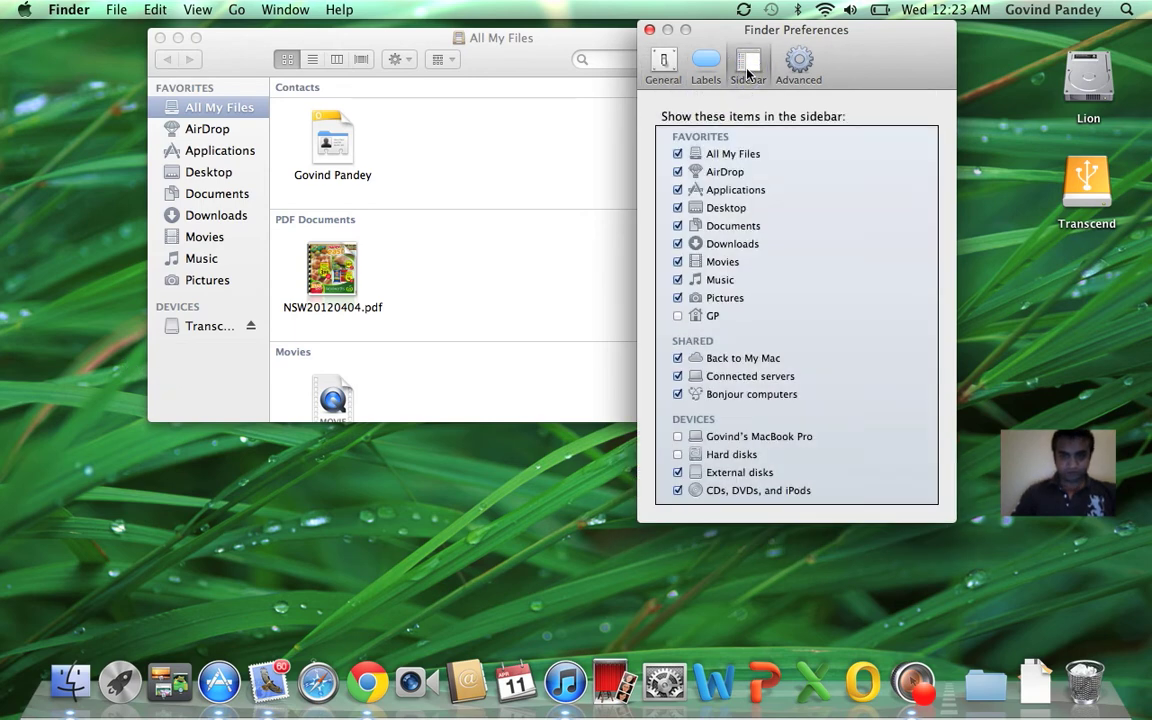
pyautogui.moveTo(670, 370)
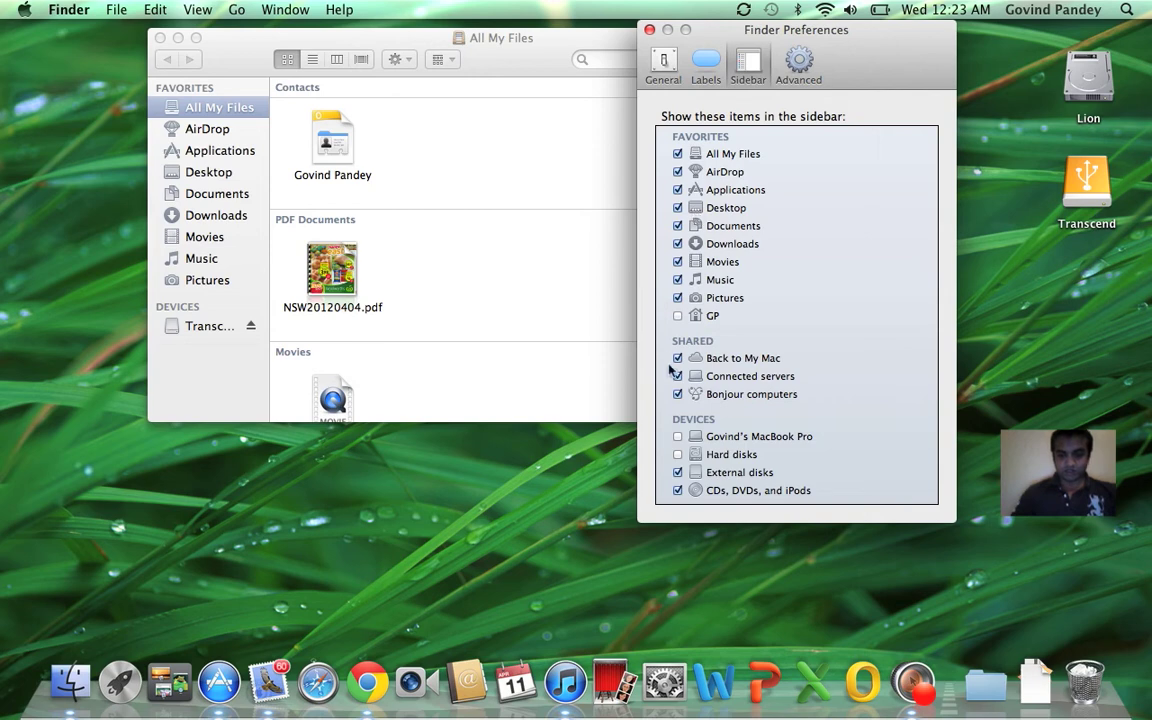
pyautogui.click(678, 454)
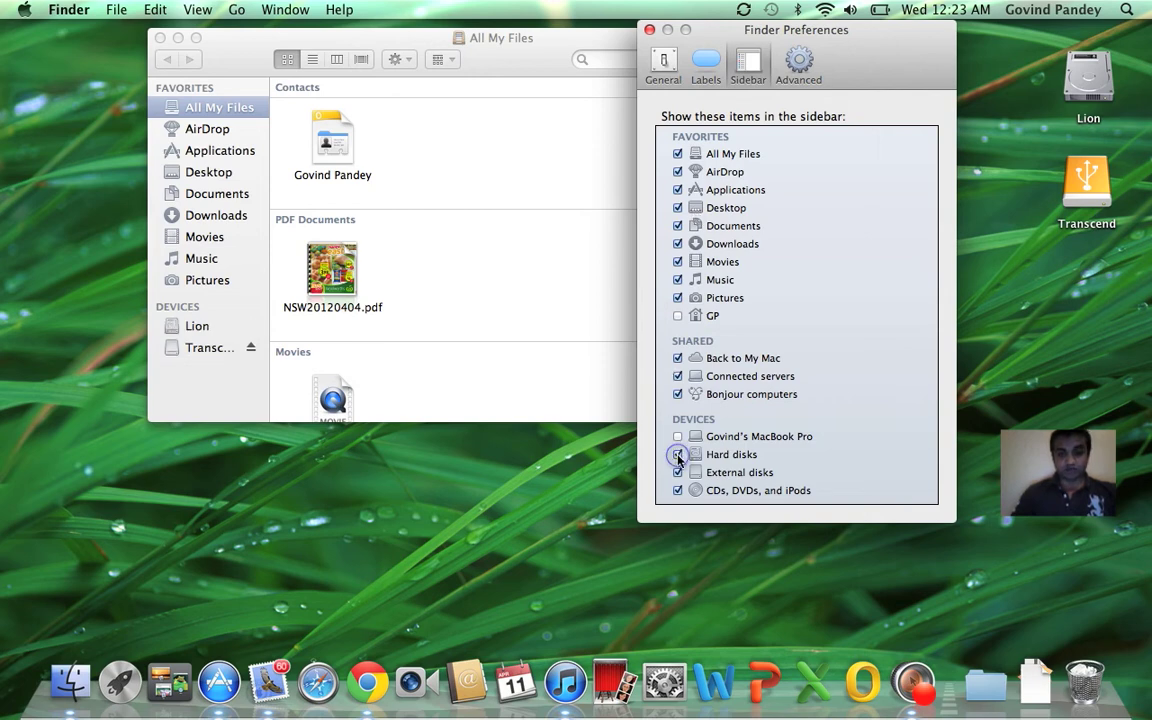
pyautogui.click(678, 454)
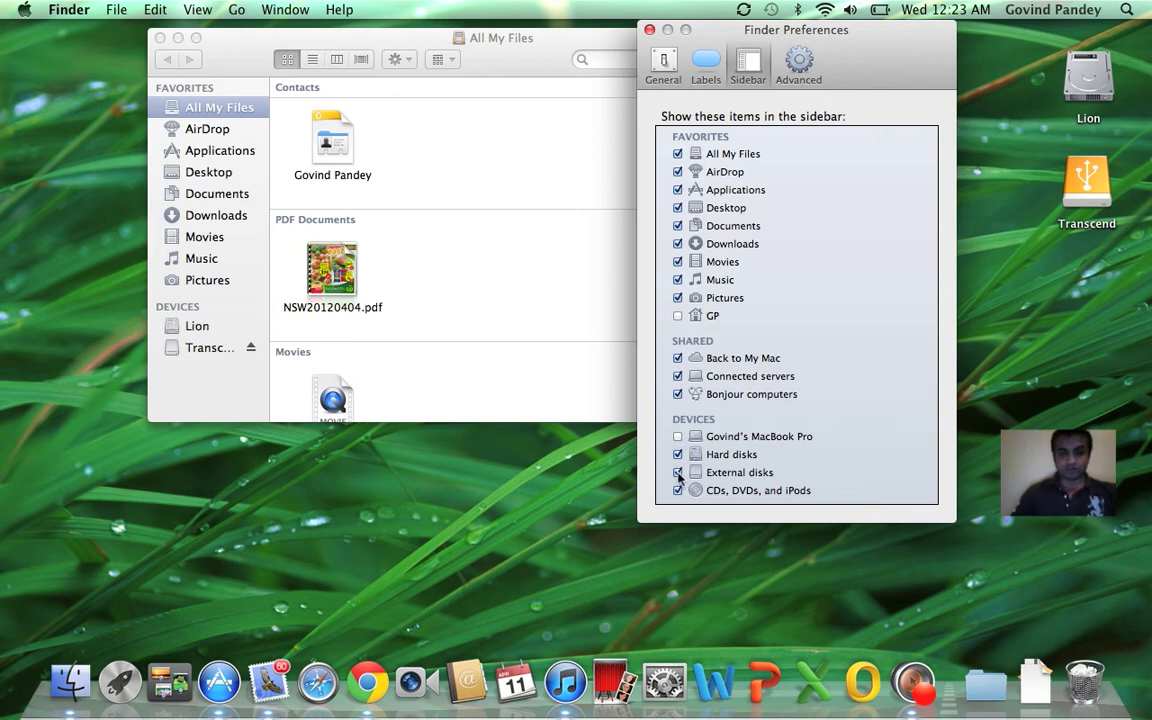
pyautogui.click(678, 472)
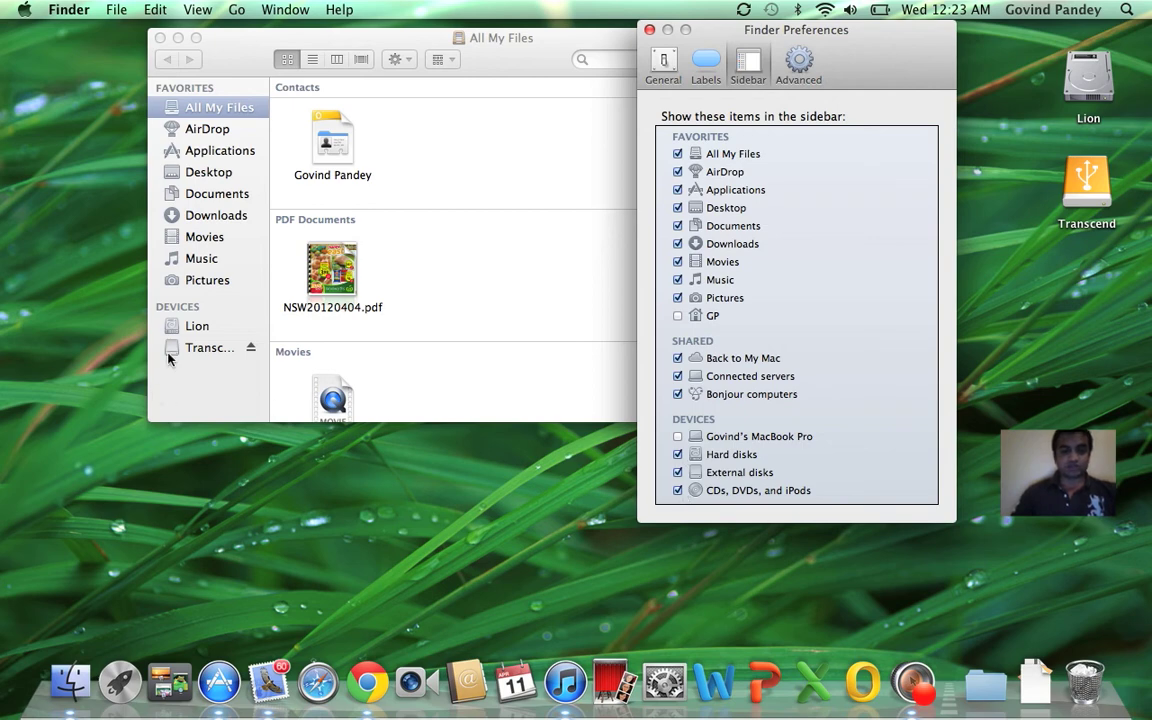
pyautogui.moveTo(172, 333)
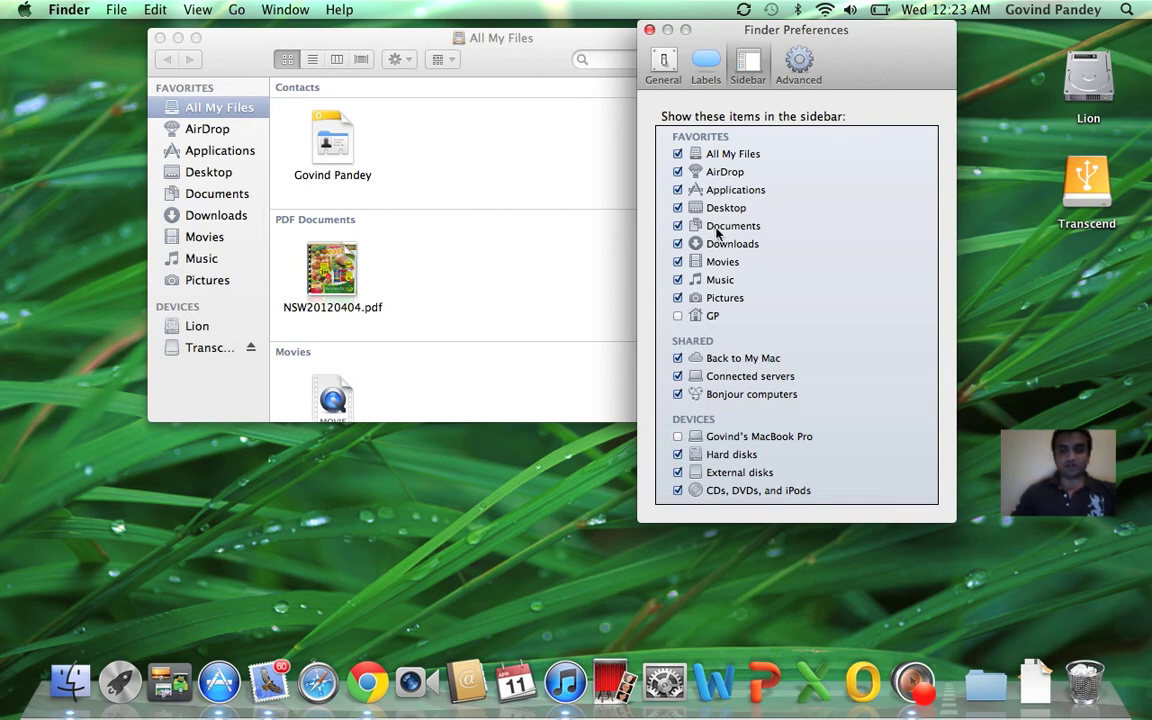
pyautogui.moveTo(711, 131)
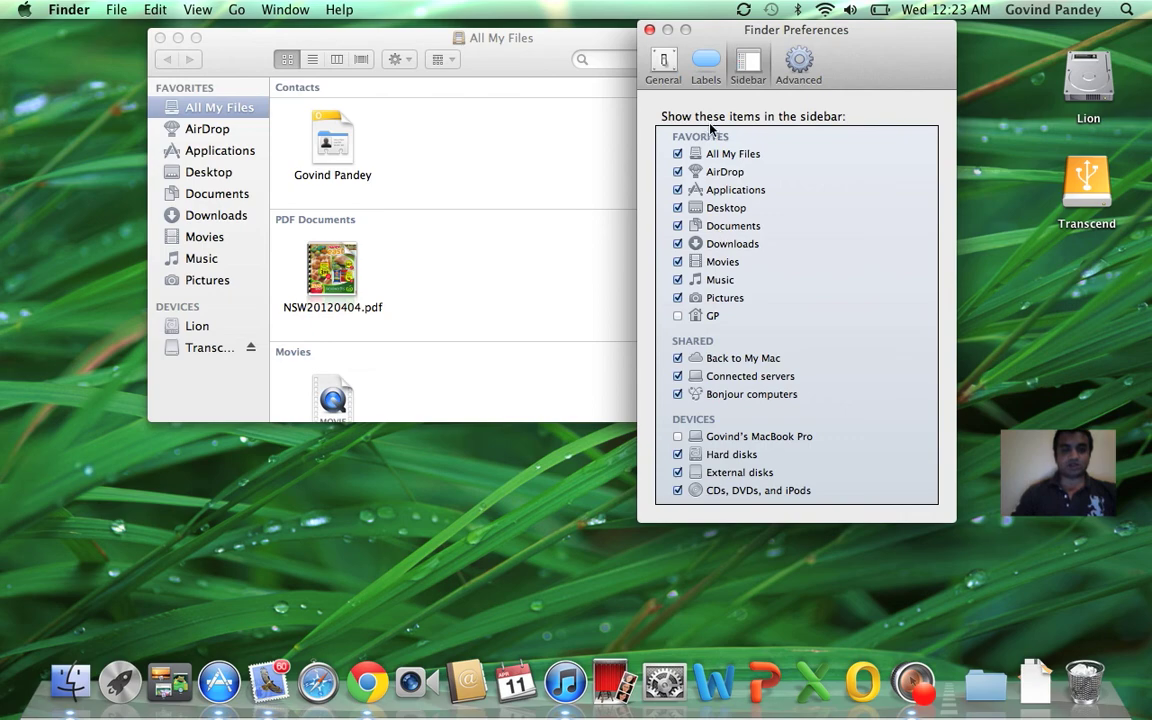
# Step: Close Finder Preferences and the All My Files window
pyautogui.click(649, 30)
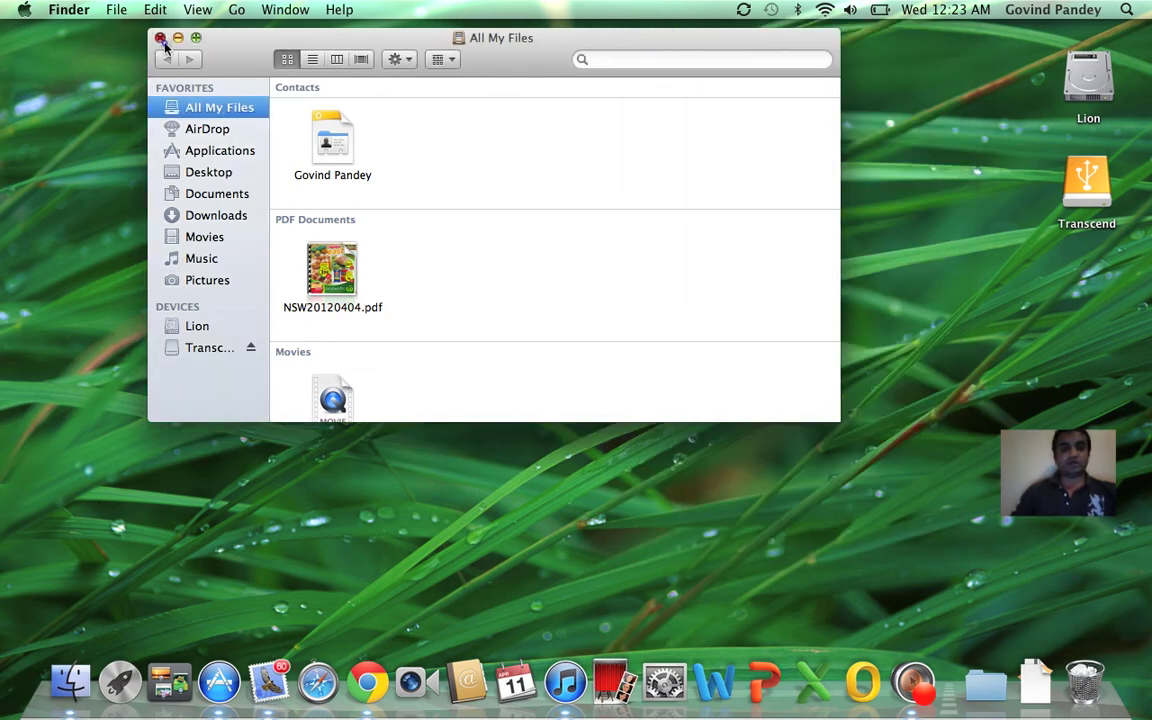
pyautogui.click(161, 38)
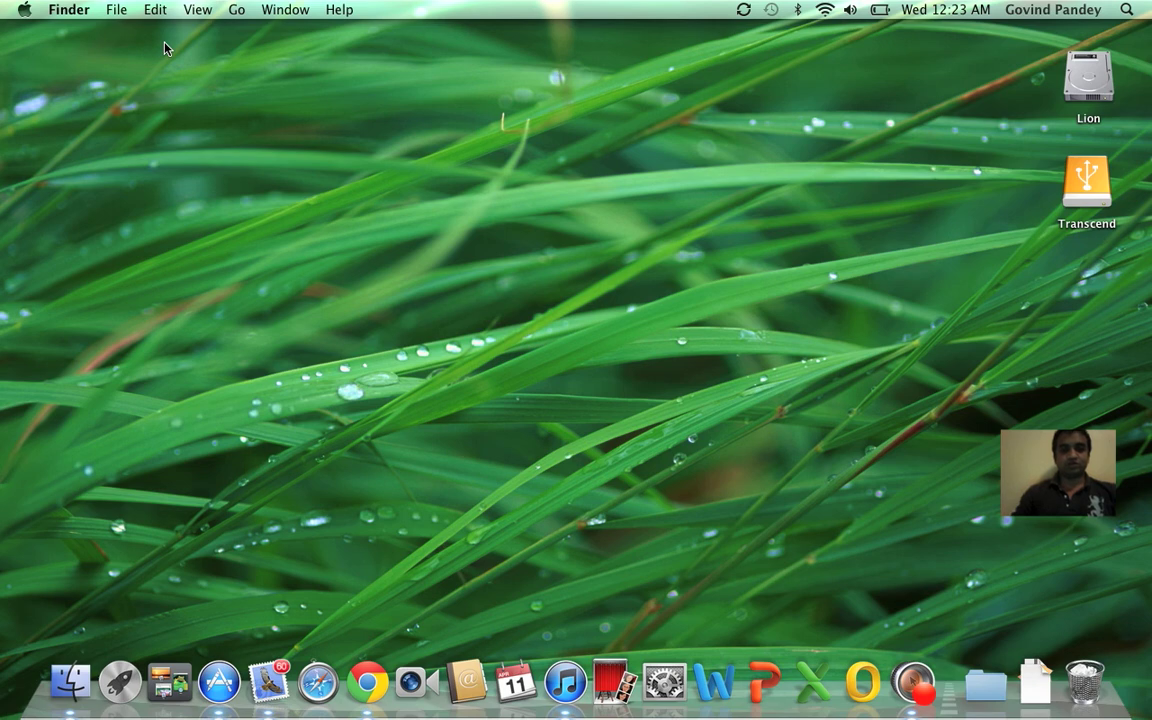